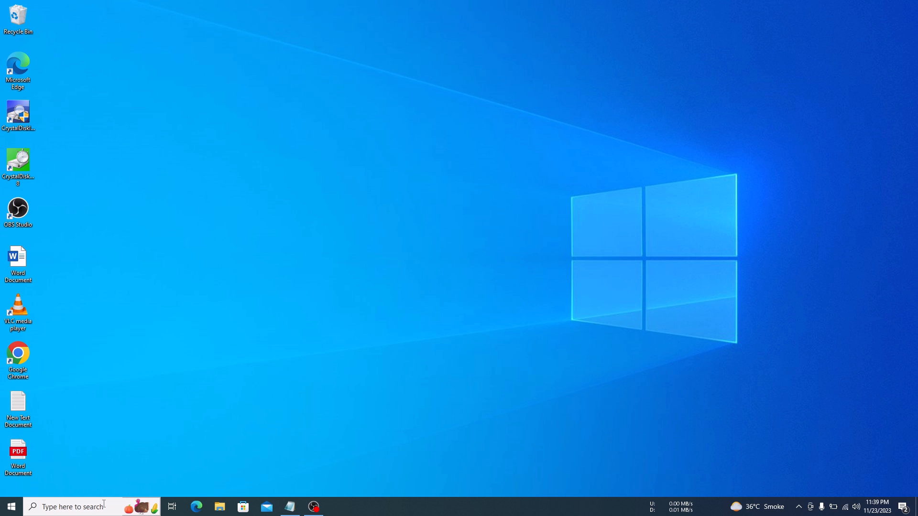
Find Command Prompt via a 'cmd' search and launch it with administrator rights
{"action": "type", "text": "cmd"}
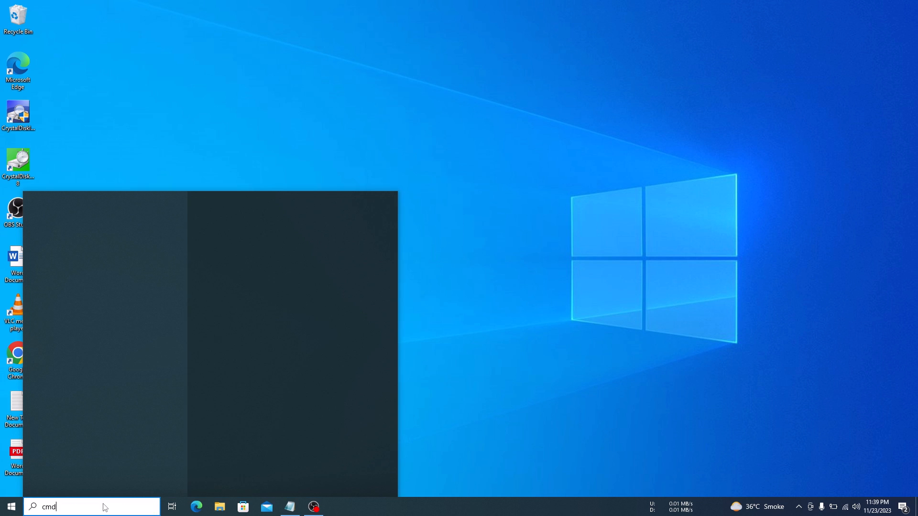
{"action": "type", "text": "cmd"}
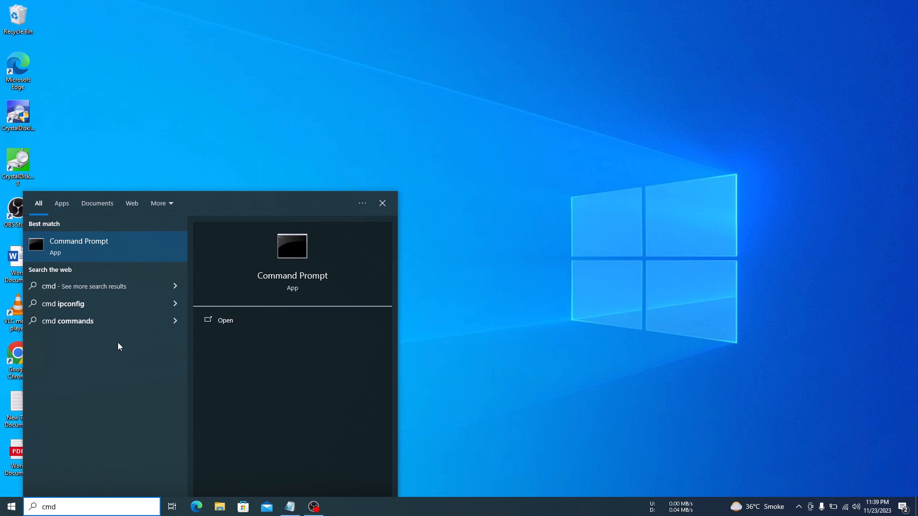
{"action": "right_click", "coordinate": [78, 246]}
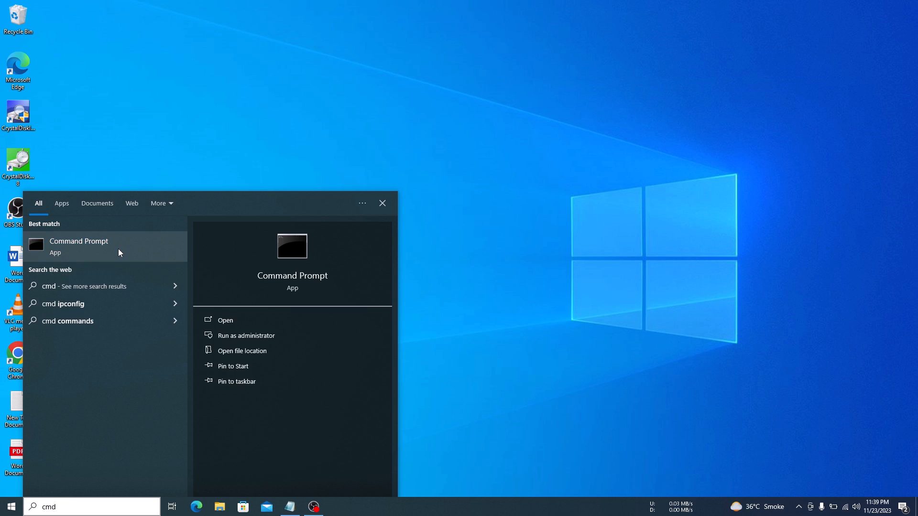
{"action": "right_click", "coordinate": [80, 245]}
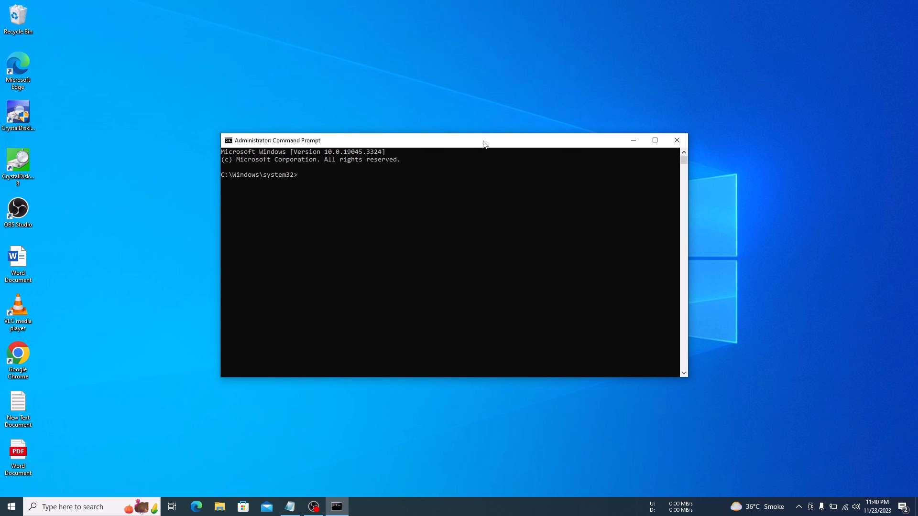
Run 'wmic baseboard get product,manufacturer', returning Hewlett-Packard and product 1798
{"action": "type", "text": "wmic baseboard get product,manufacturer"}
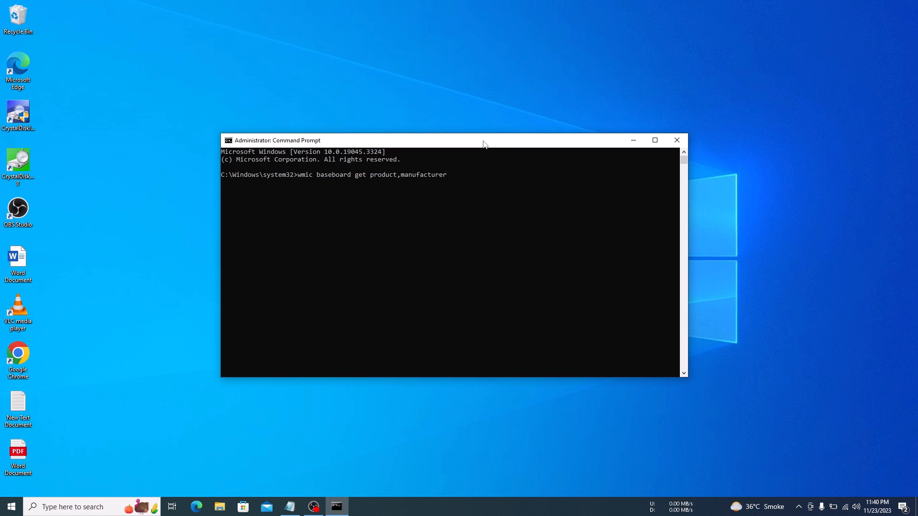
{"action": "key", "text": "Return"}
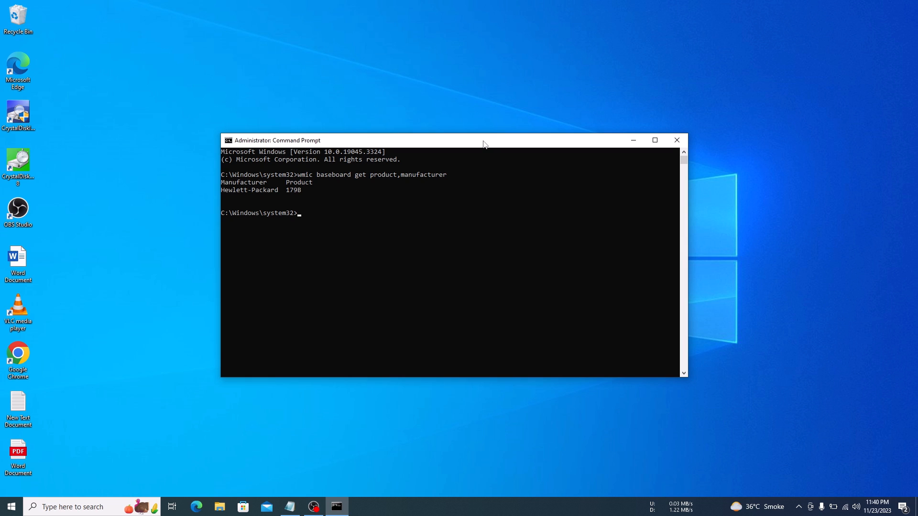
{"action": "mouse_move", "coordinate": [282, 188]}
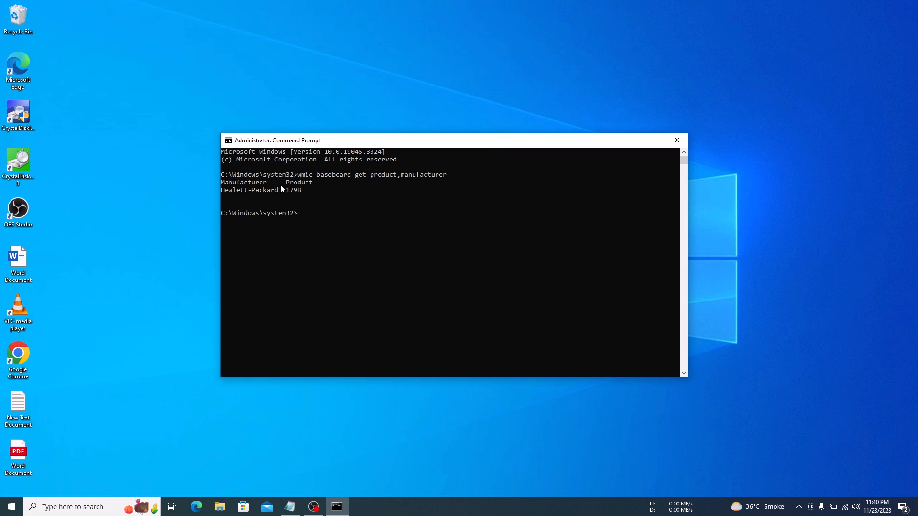
{"action": "mouse_move", "coordinate": [223, 187]}
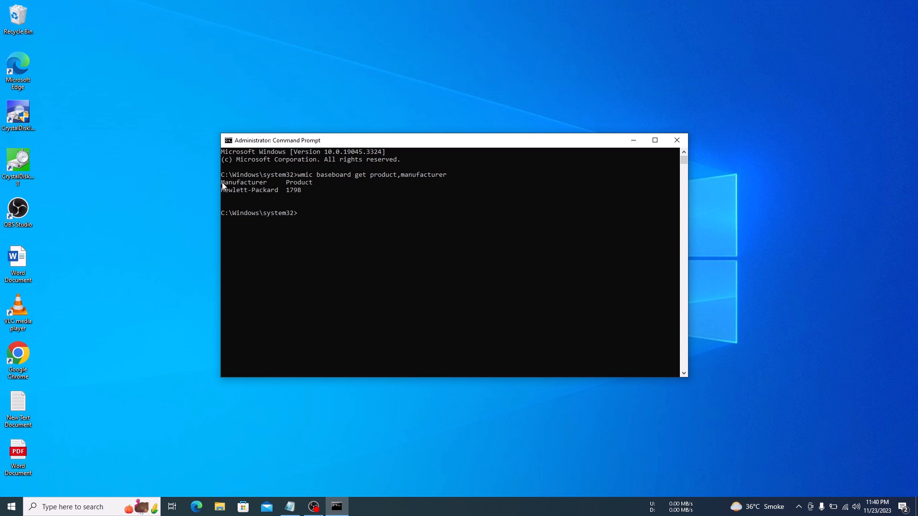
{"action": "mouse_move", "coordinate": [257, 199]}
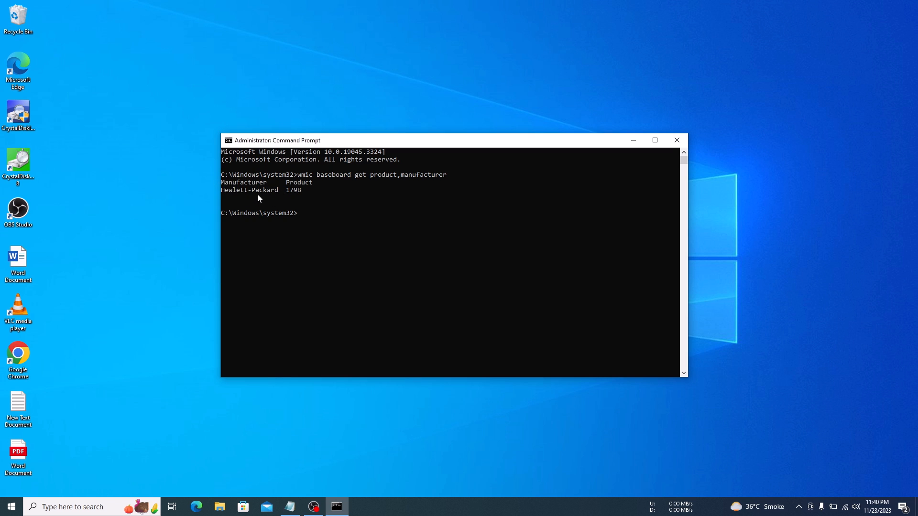